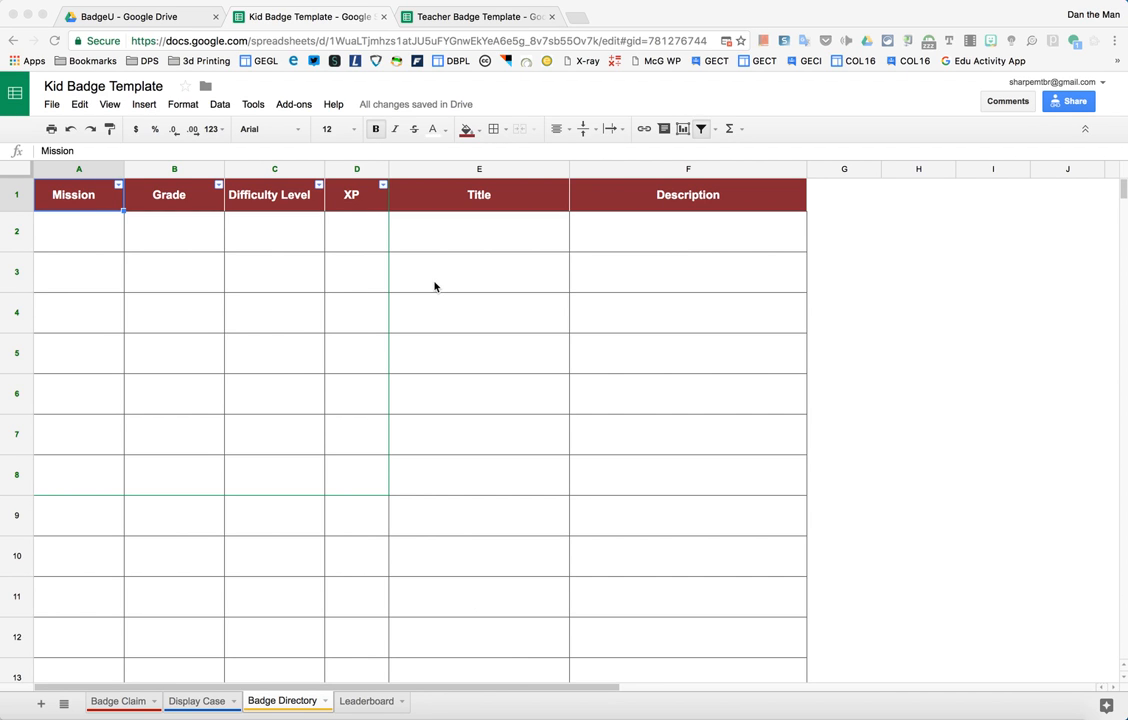
mouse_move(470, 104)
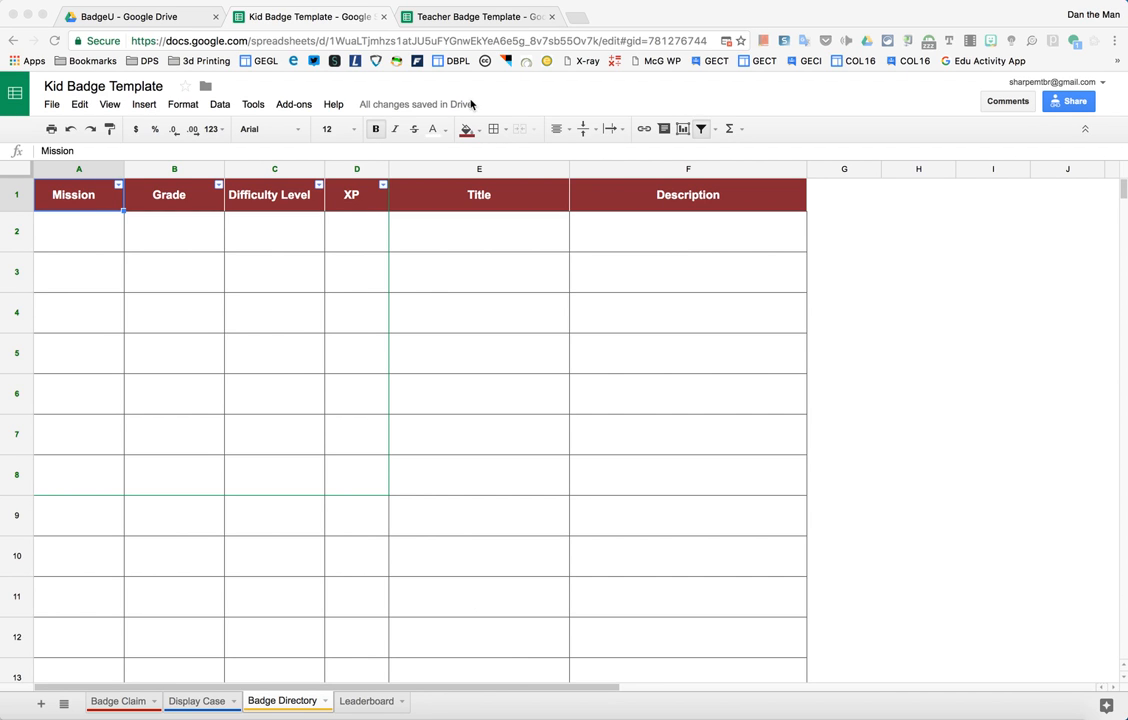
Step: Switch to the Teacher Badge Template spreadsheet showing its Directory sheet
click(470, 16)
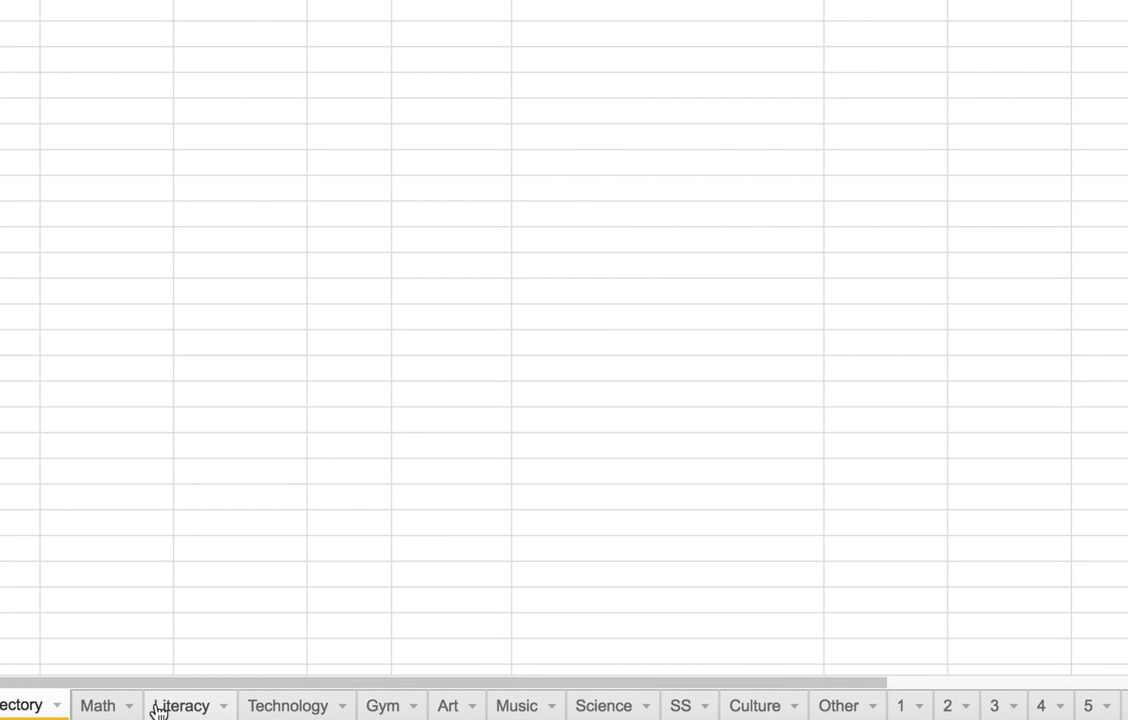
mouse_move(382, 706)
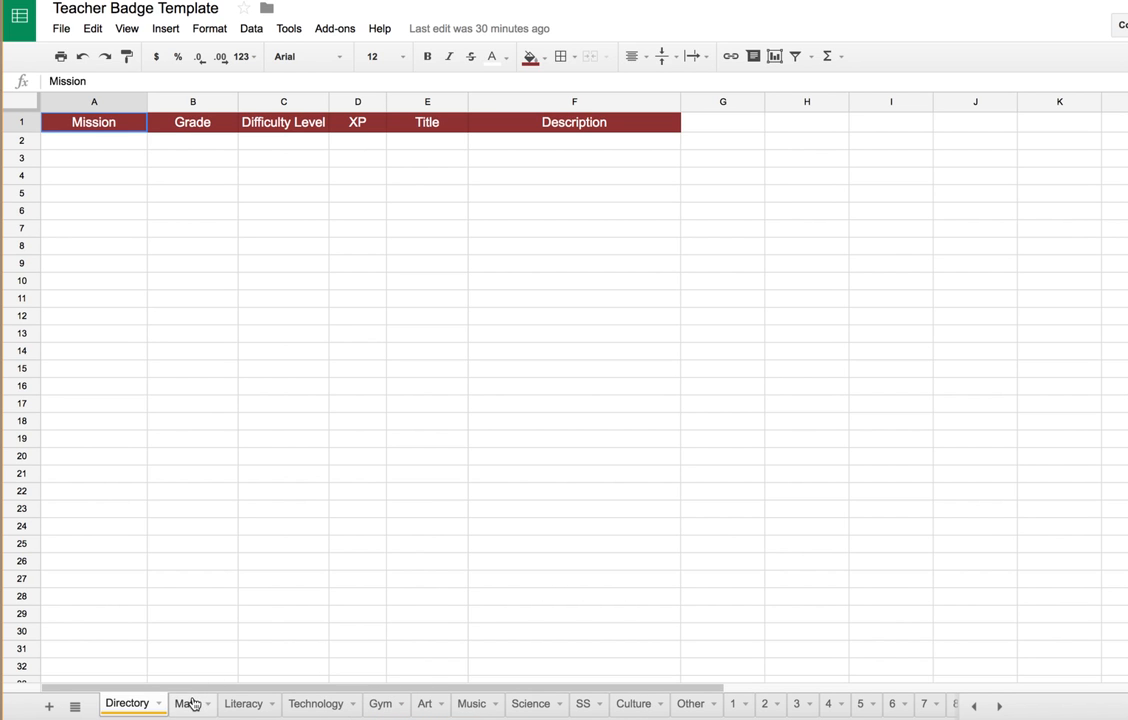
Step: On the Math sheet, enter the badge code mthx197 in the first Code cell
click(186, 704)
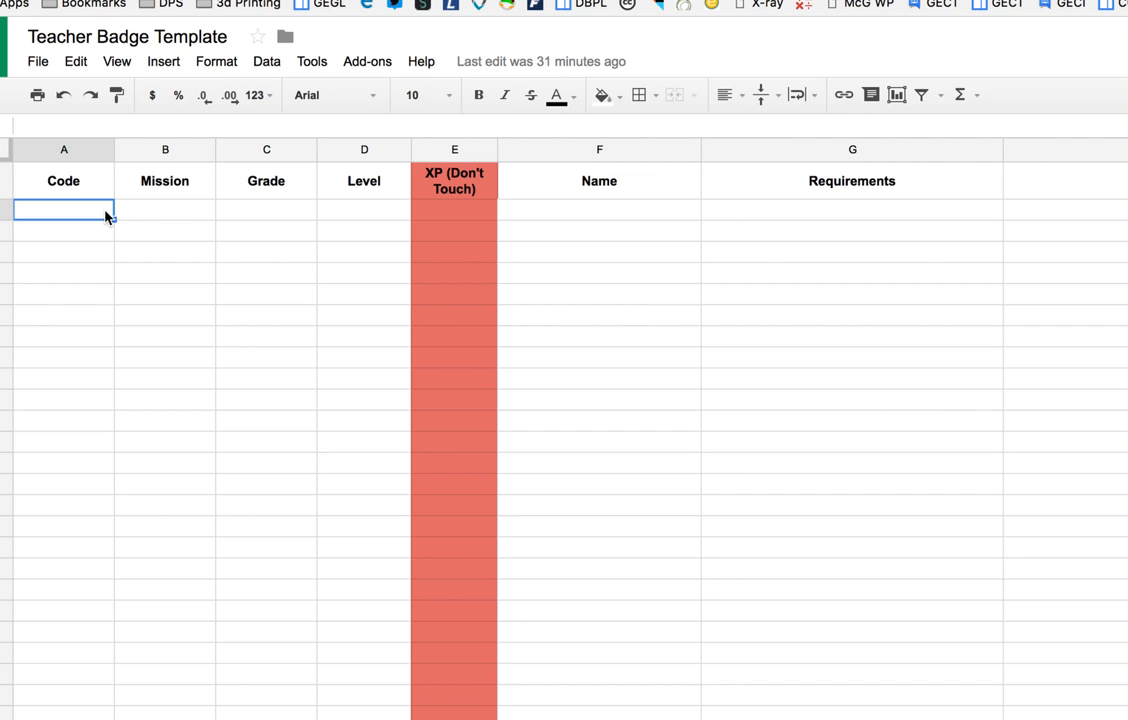
text(mth)
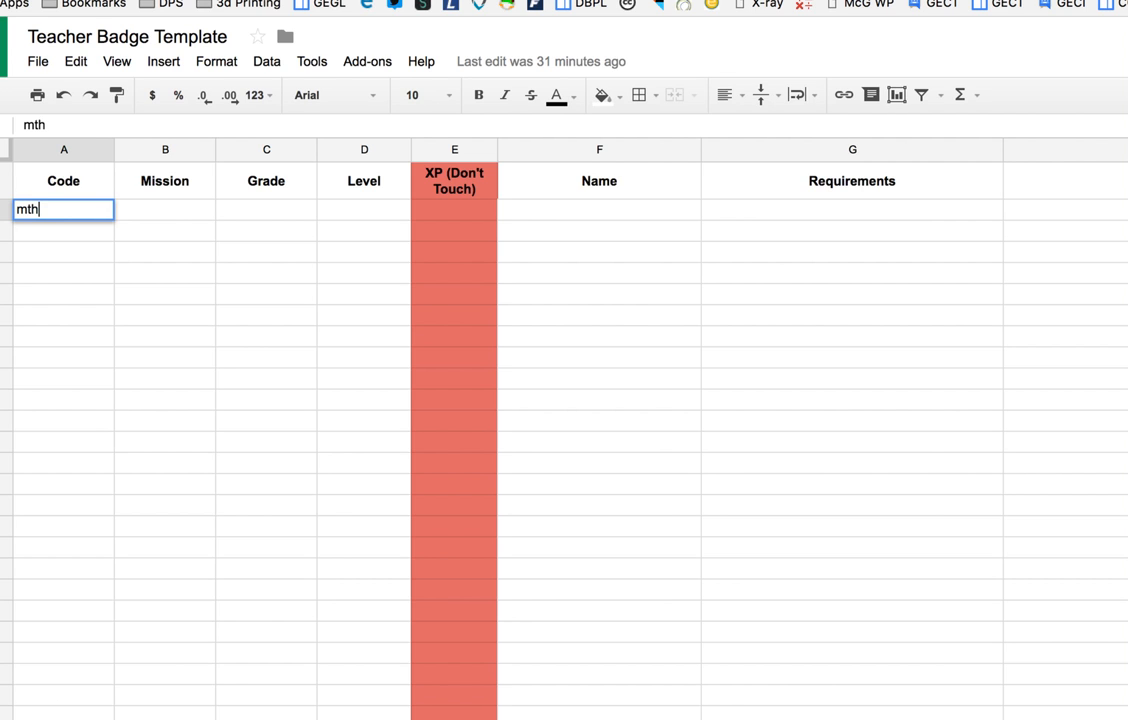
text(x)
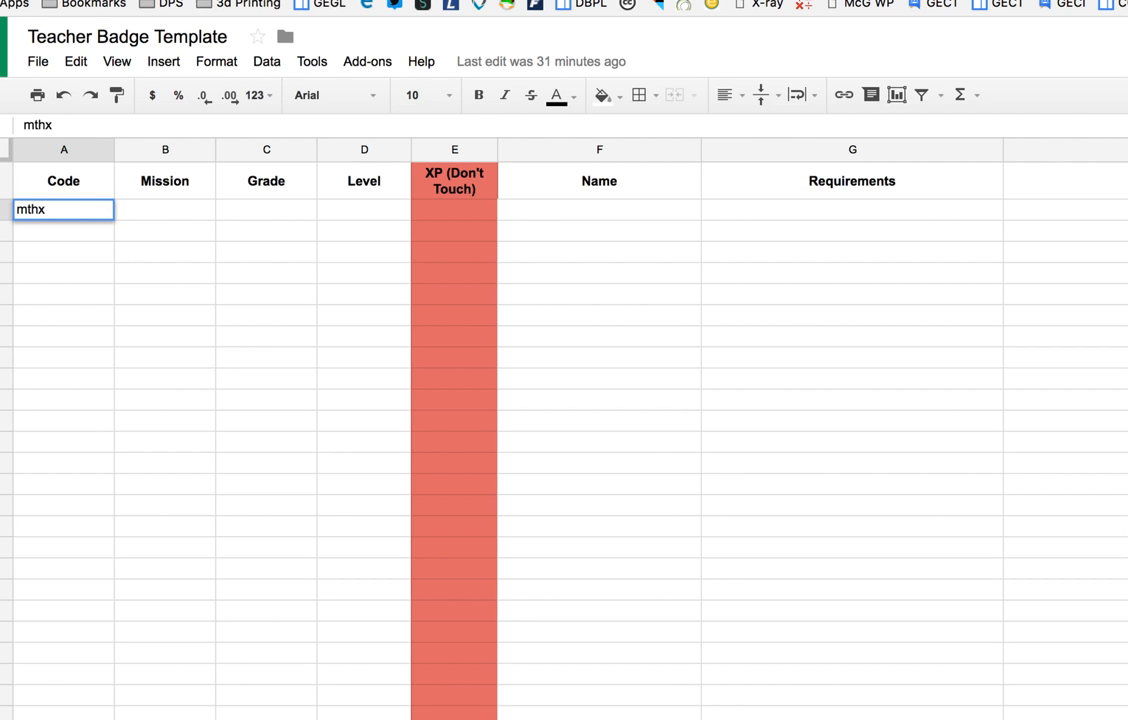
text(197)
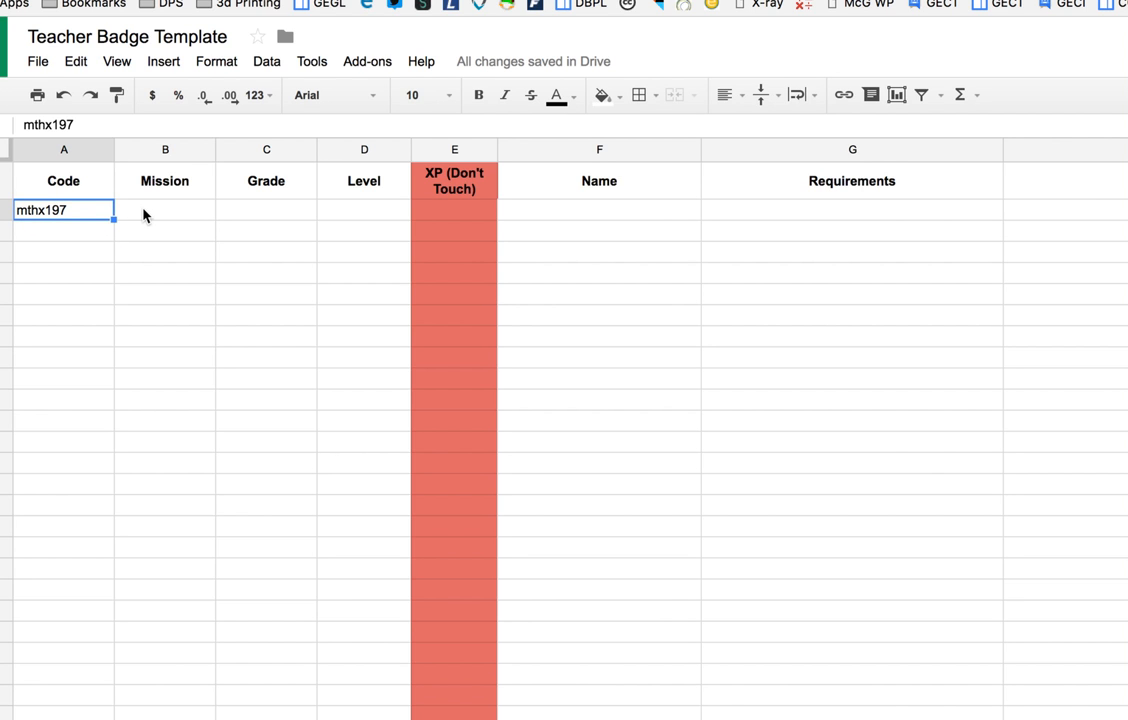
mouse_move(160, 218)
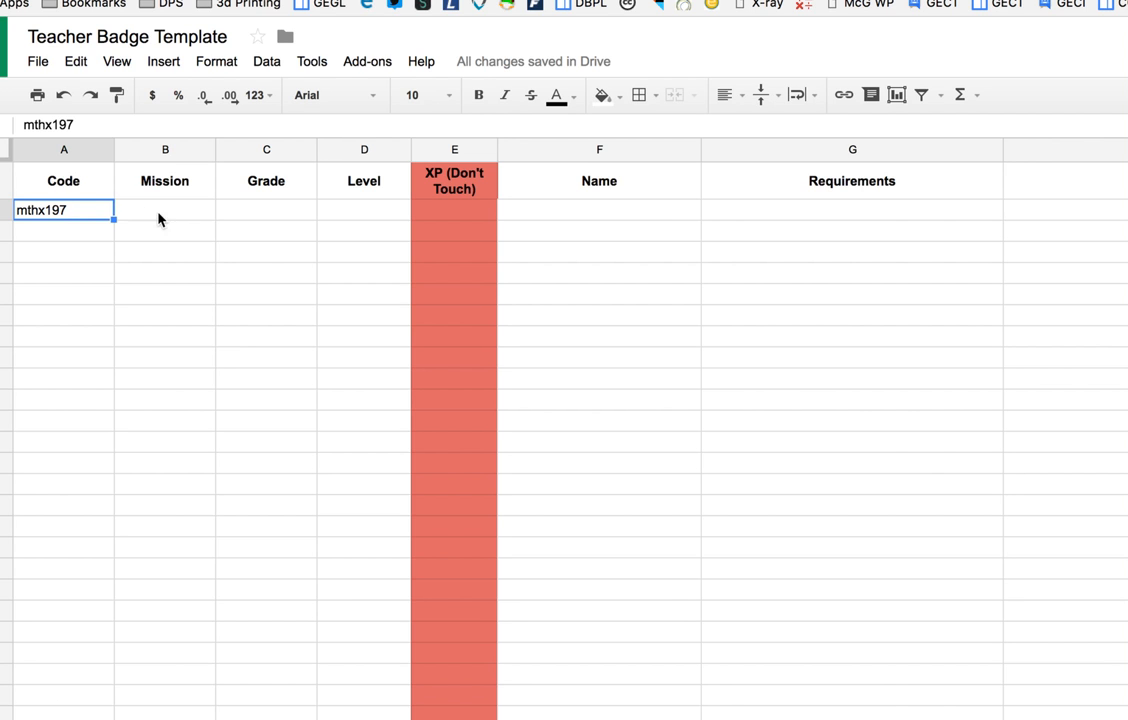
mouse_move(168, 224)
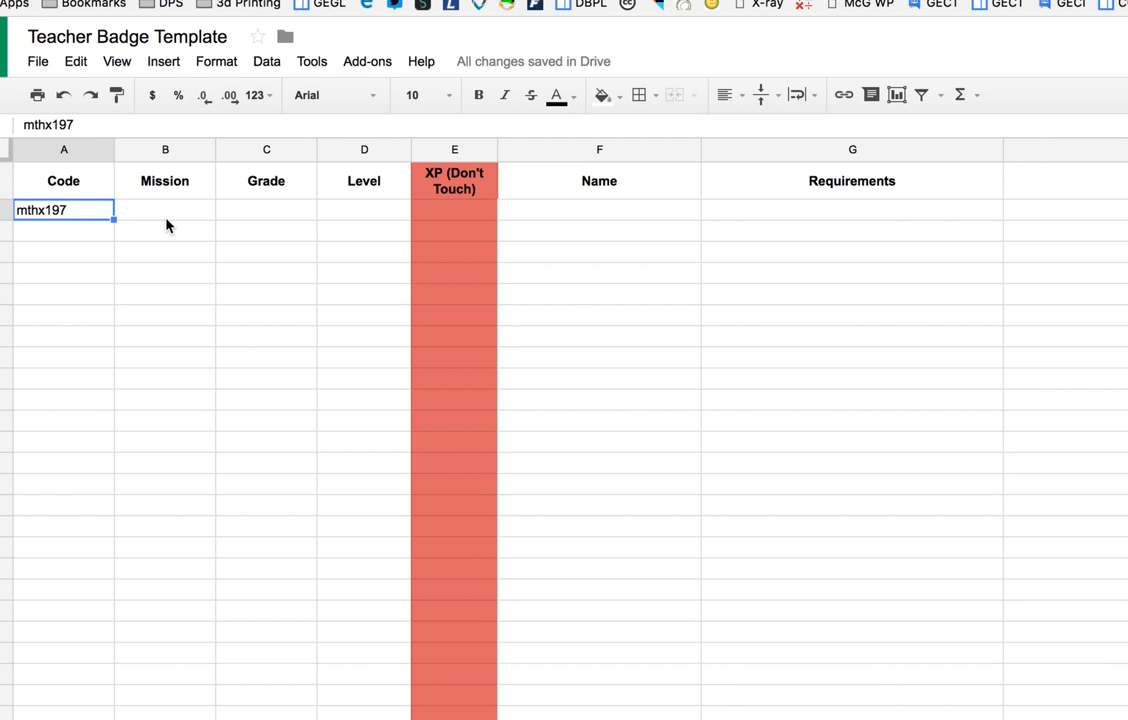
Step: Fill the badge row's Mission as Discussion and Grade as 3rd-6th
click(164, 210)
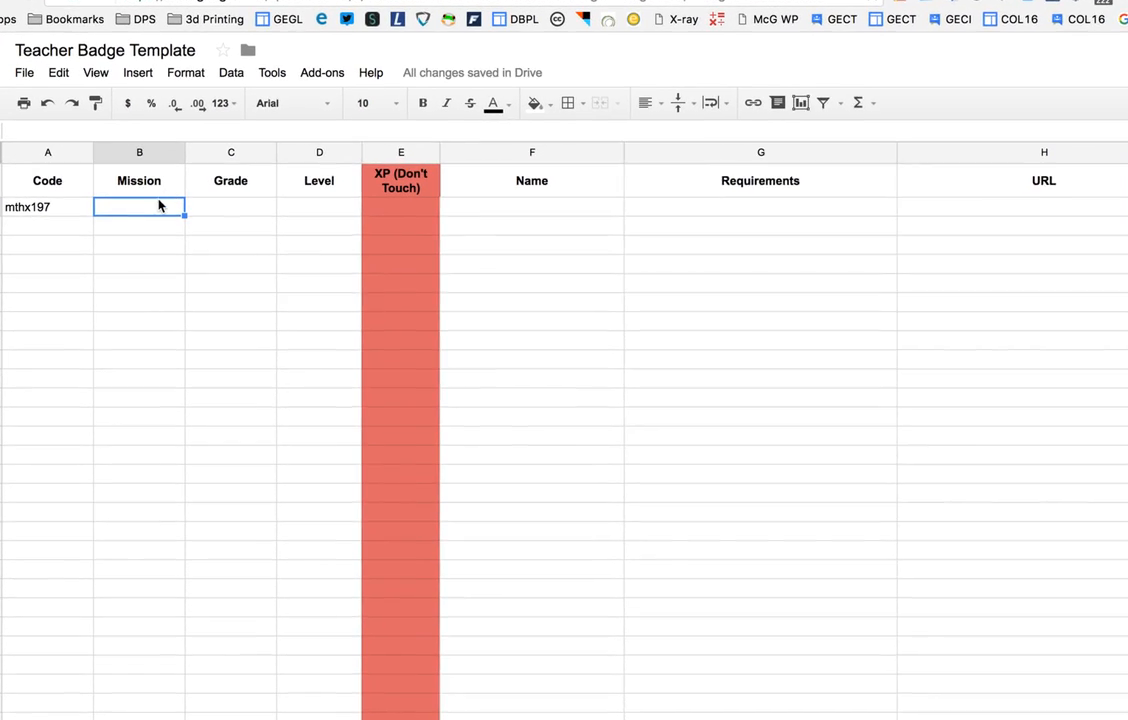
text(Disc)
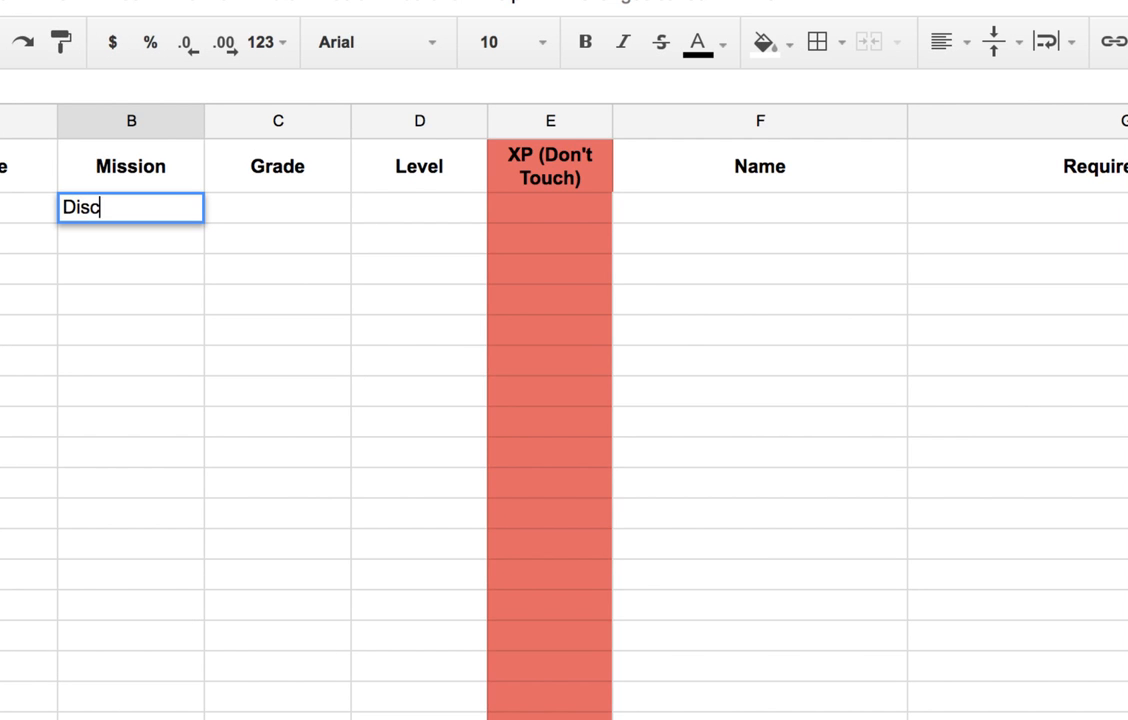
text(ussion)
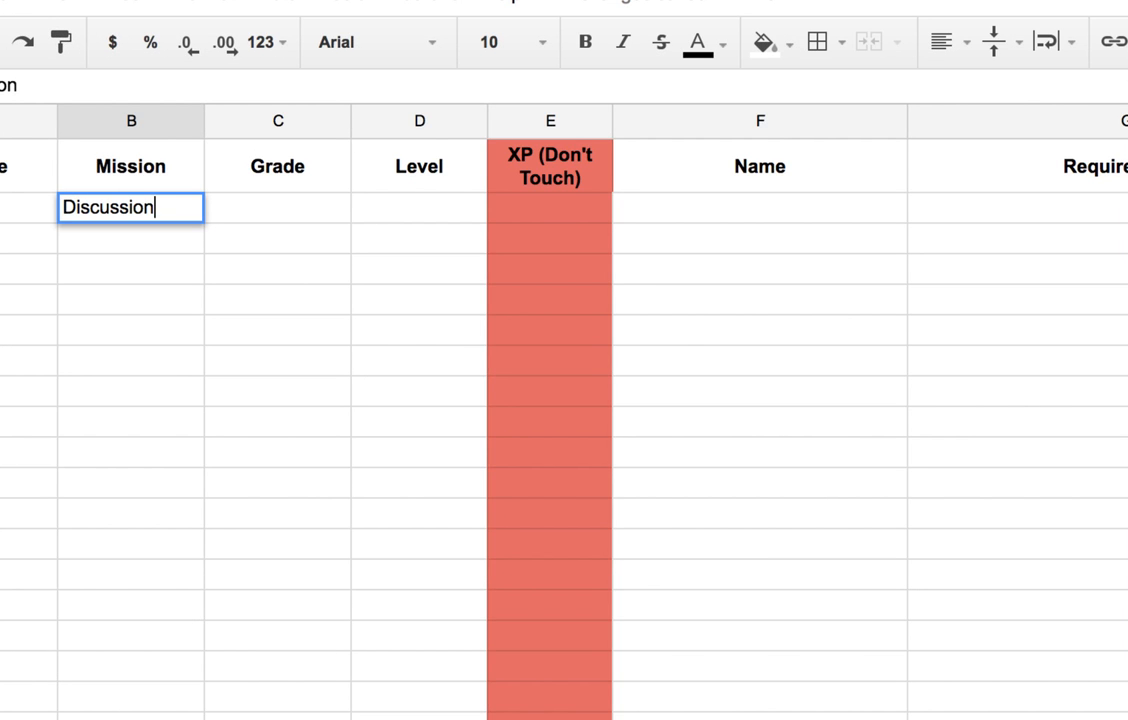
mouse_move(222, 206)
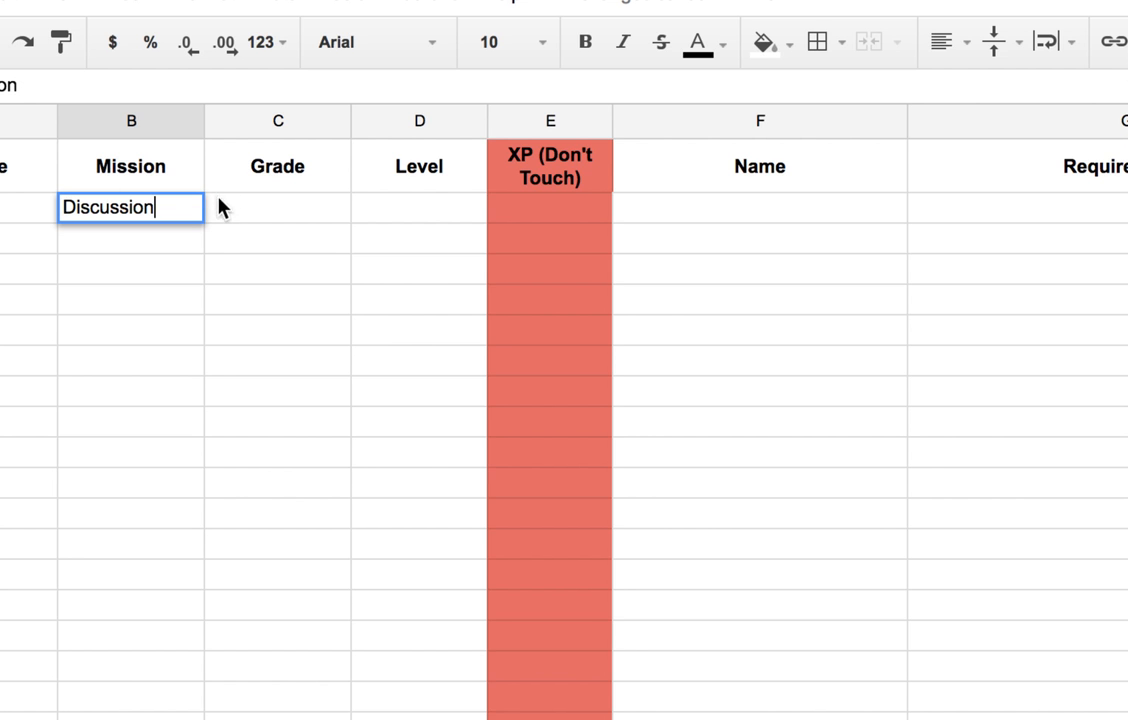
click(276, 212)
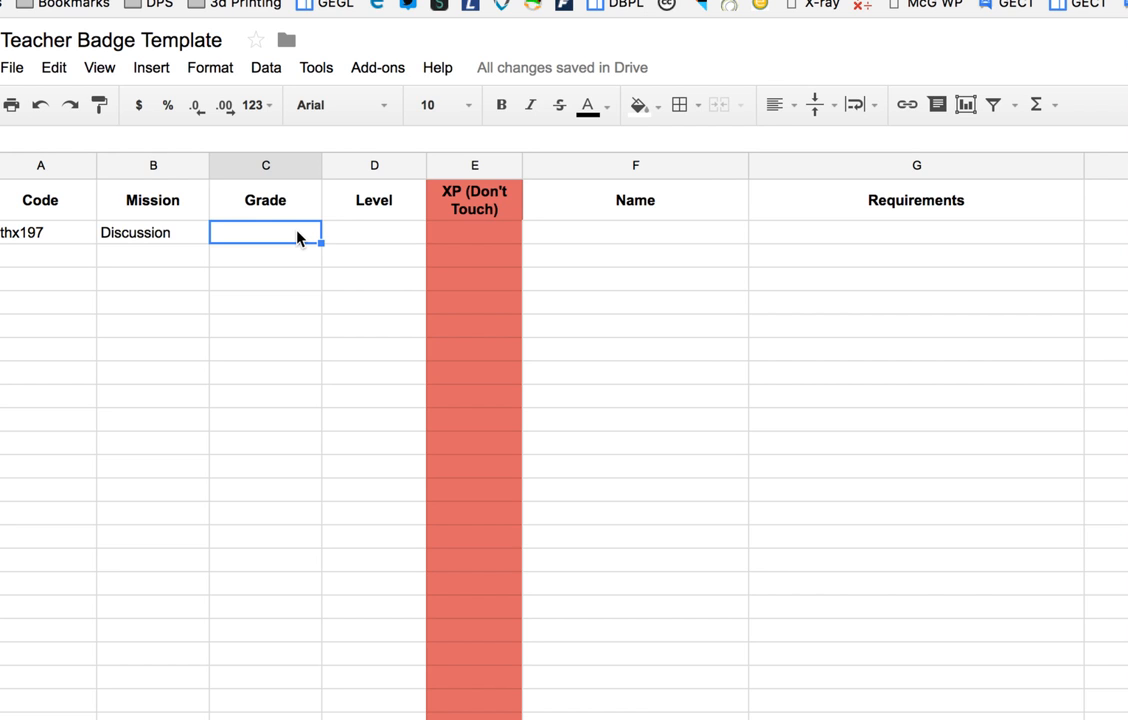
text(3r)
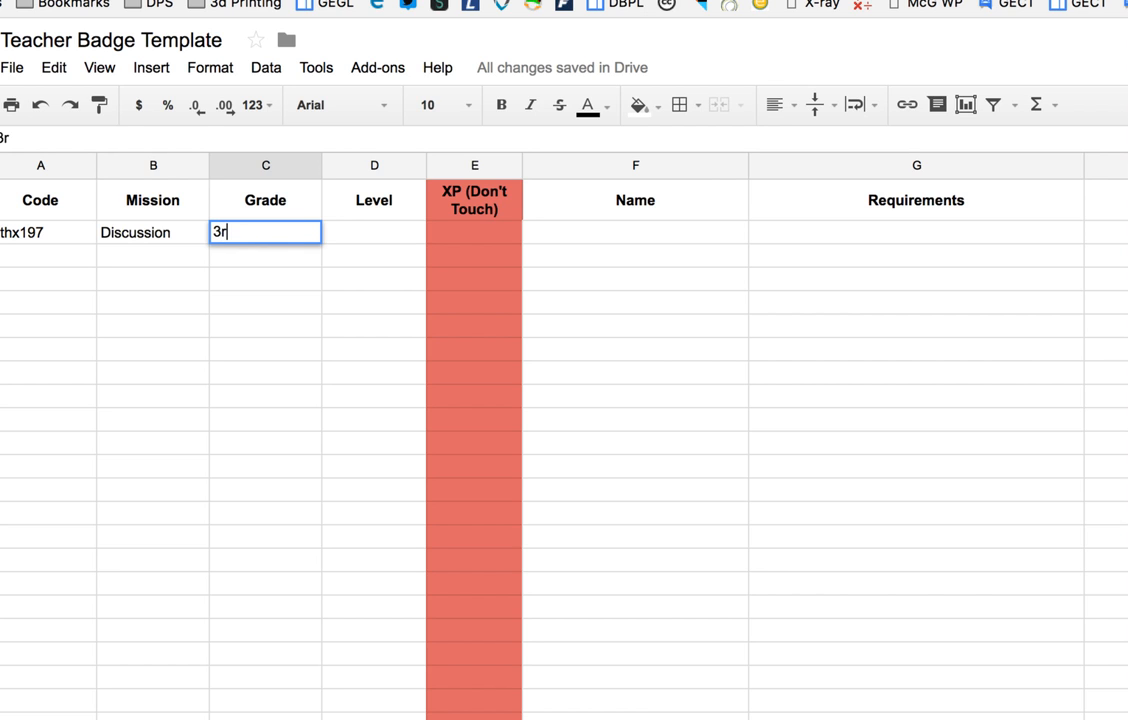
text(d-th)
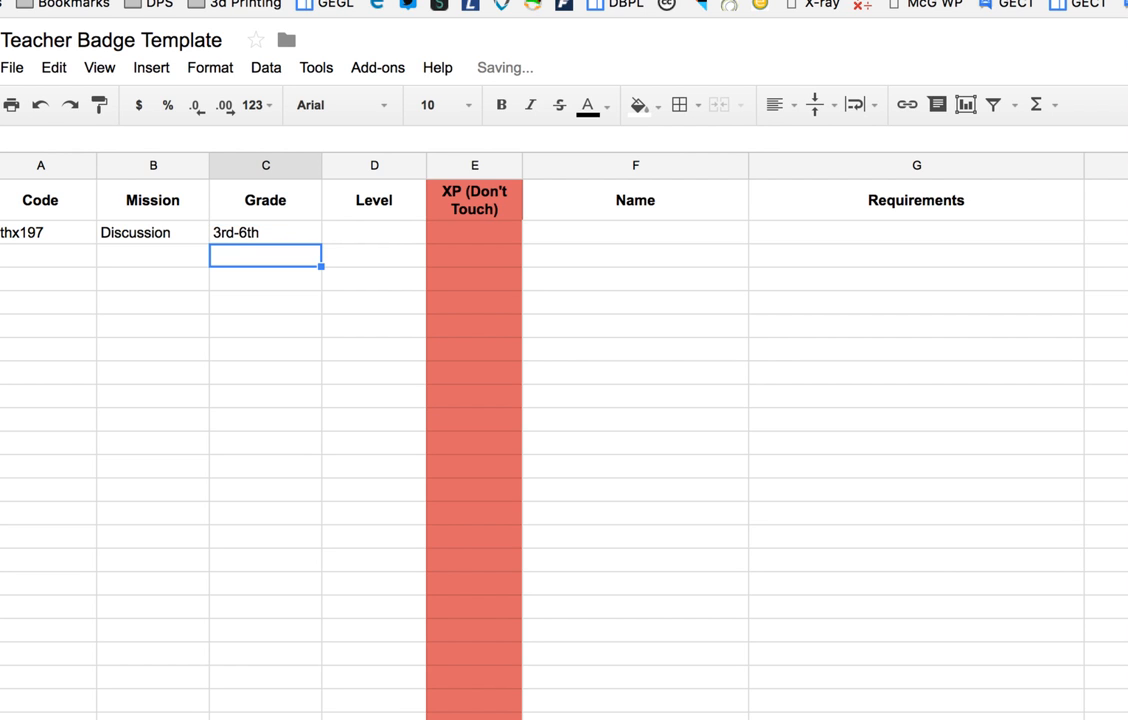
Step: Set the badge Level to 5, then 1, then 10, letting XP recalculate automatically
click(374, 232)
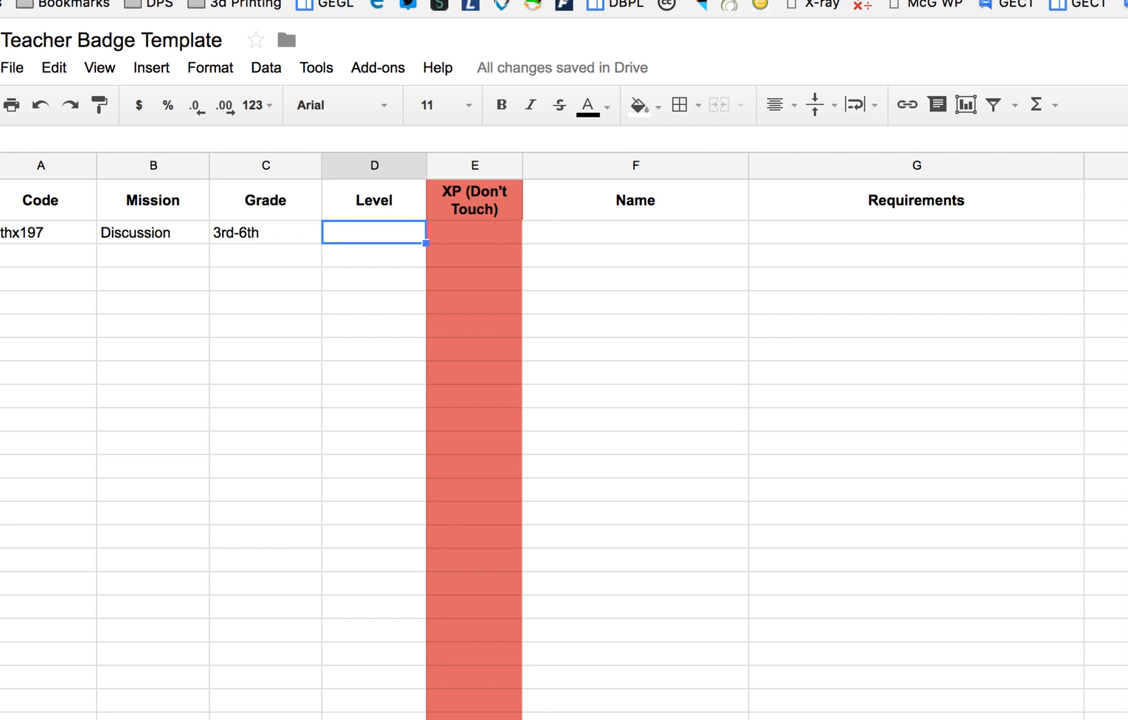
text(5)
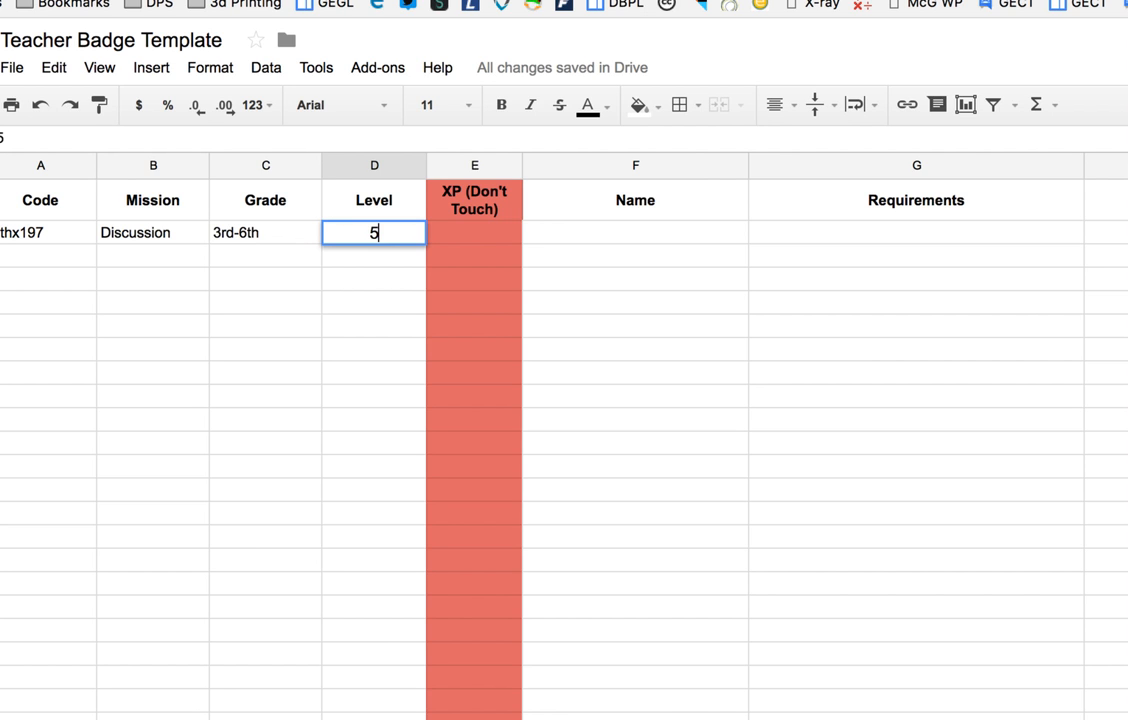
key(enter)
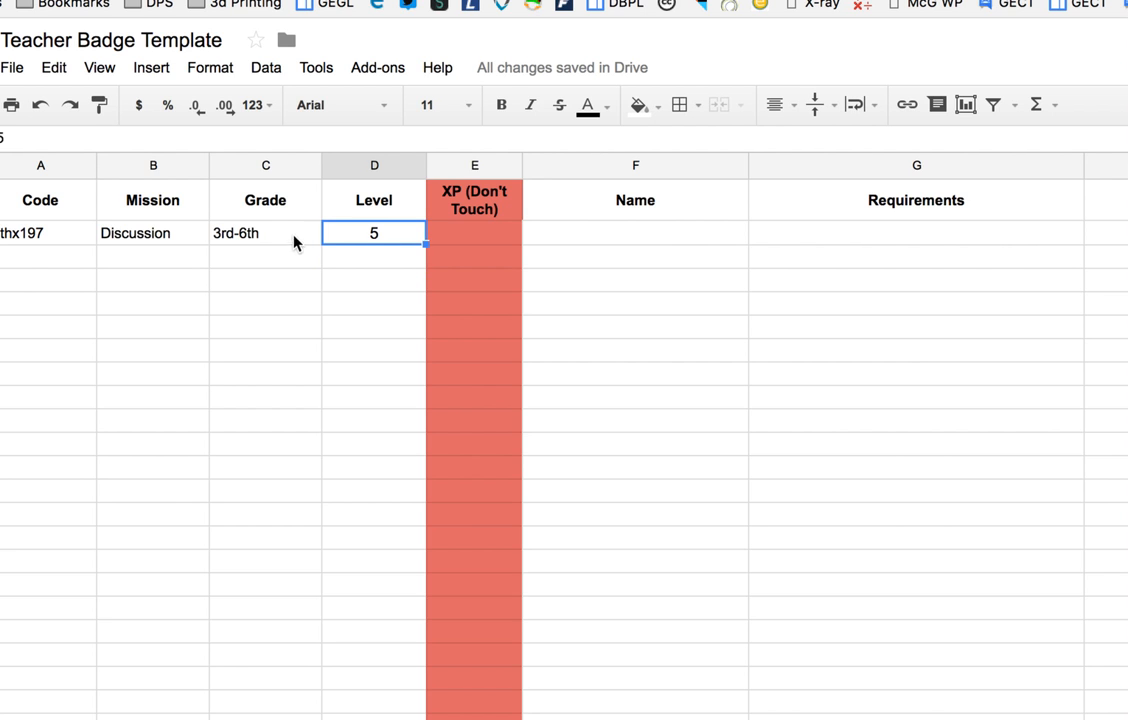
mouse_move(348, 236)
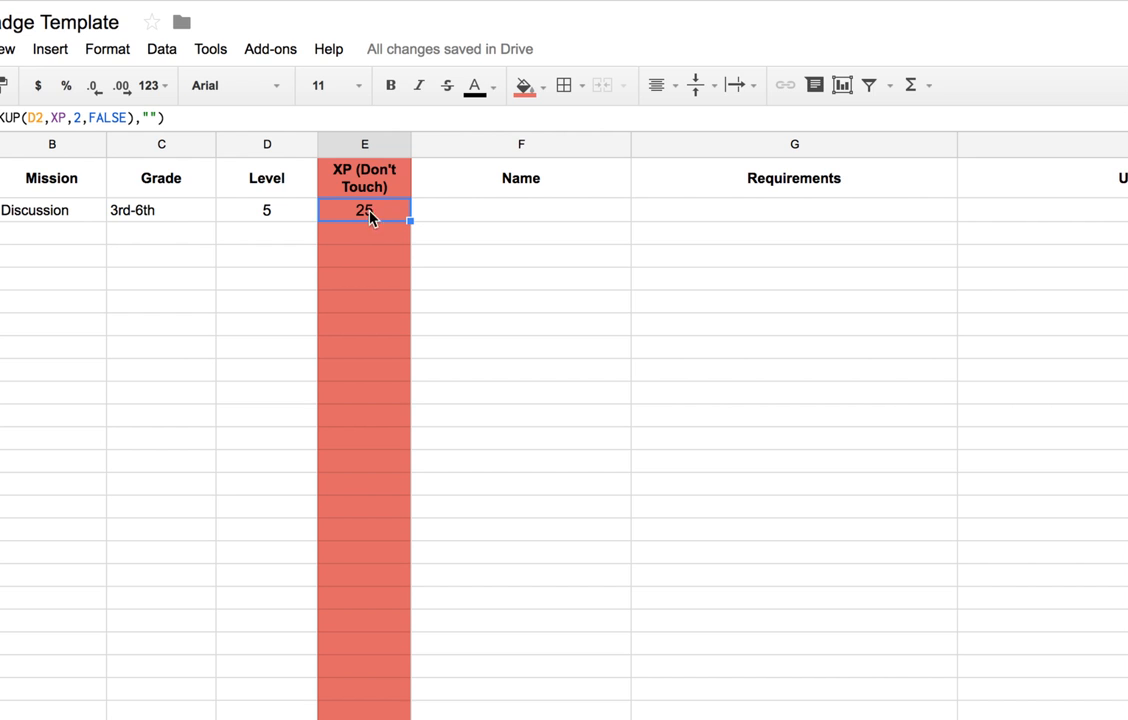
click(266, 210)
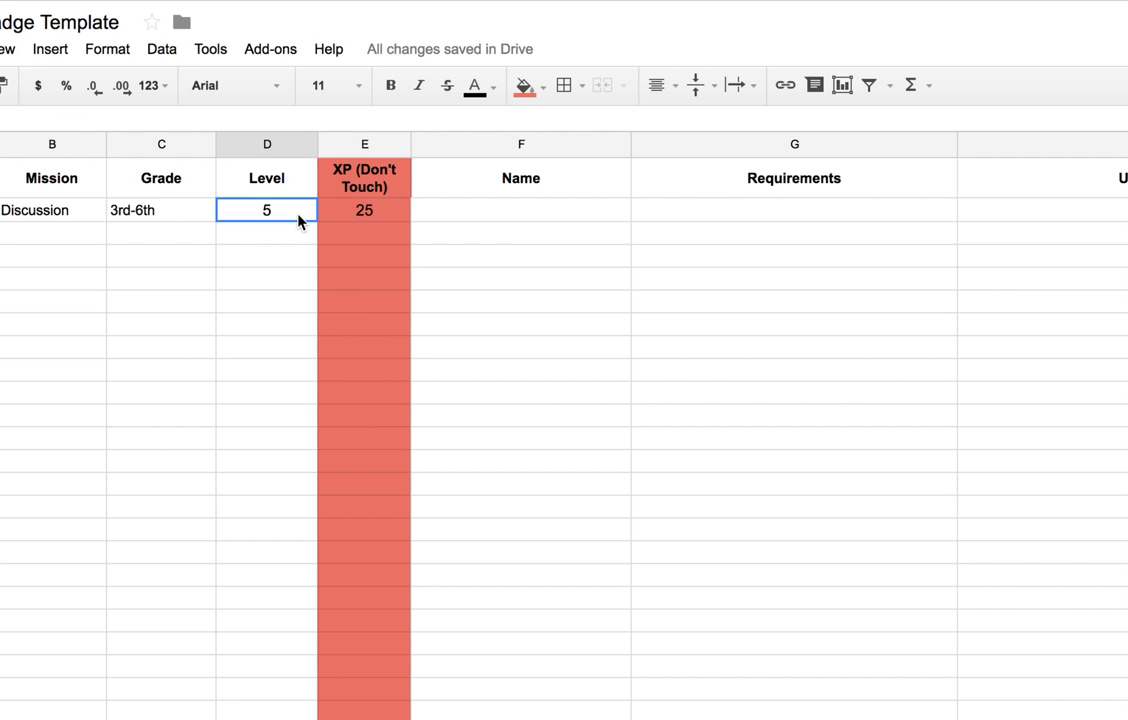
text(1)
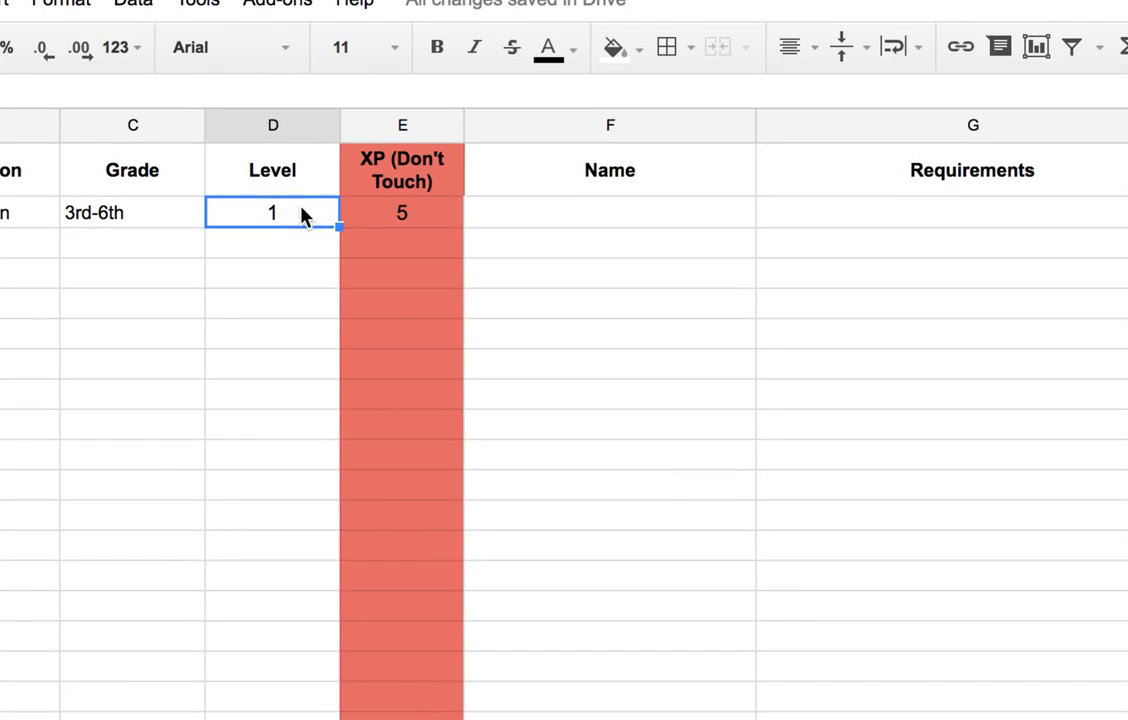
text(10)
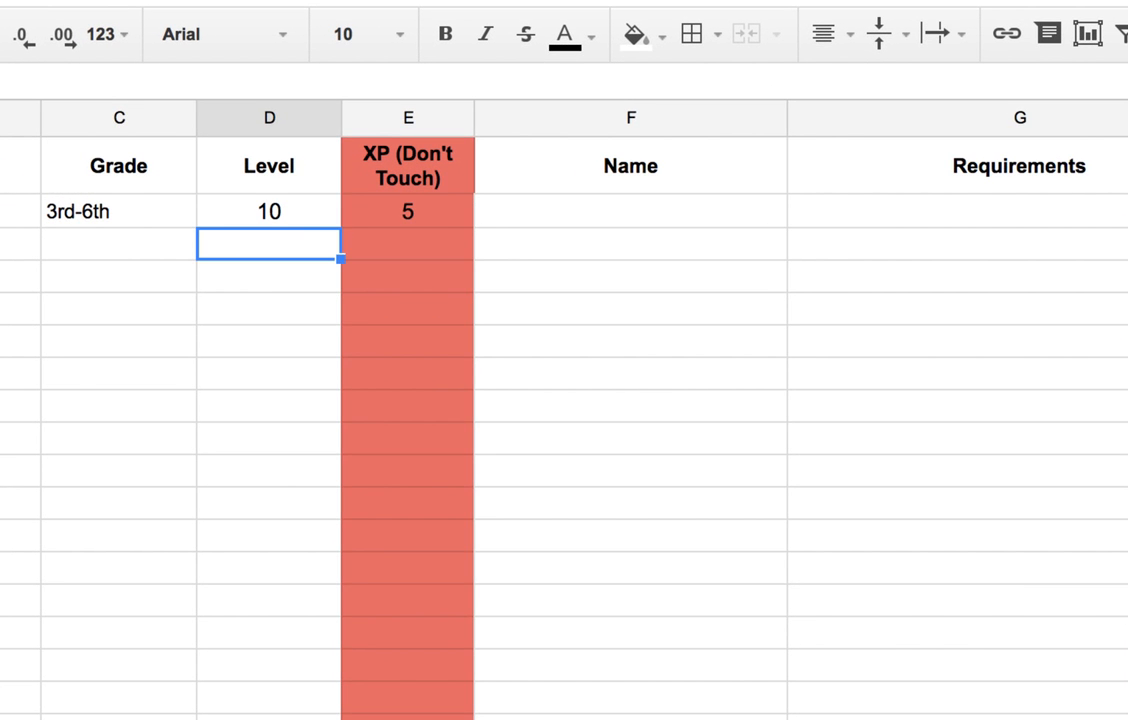
mouse_move(330, 222)
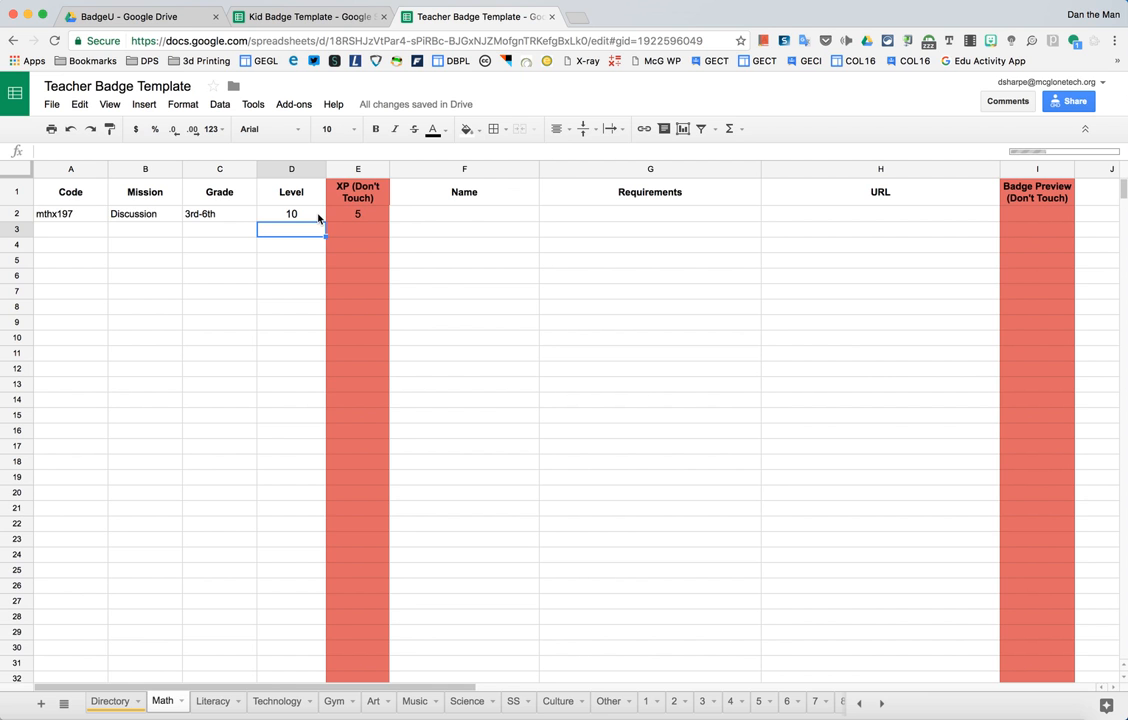
mouse_move(1070, 156)
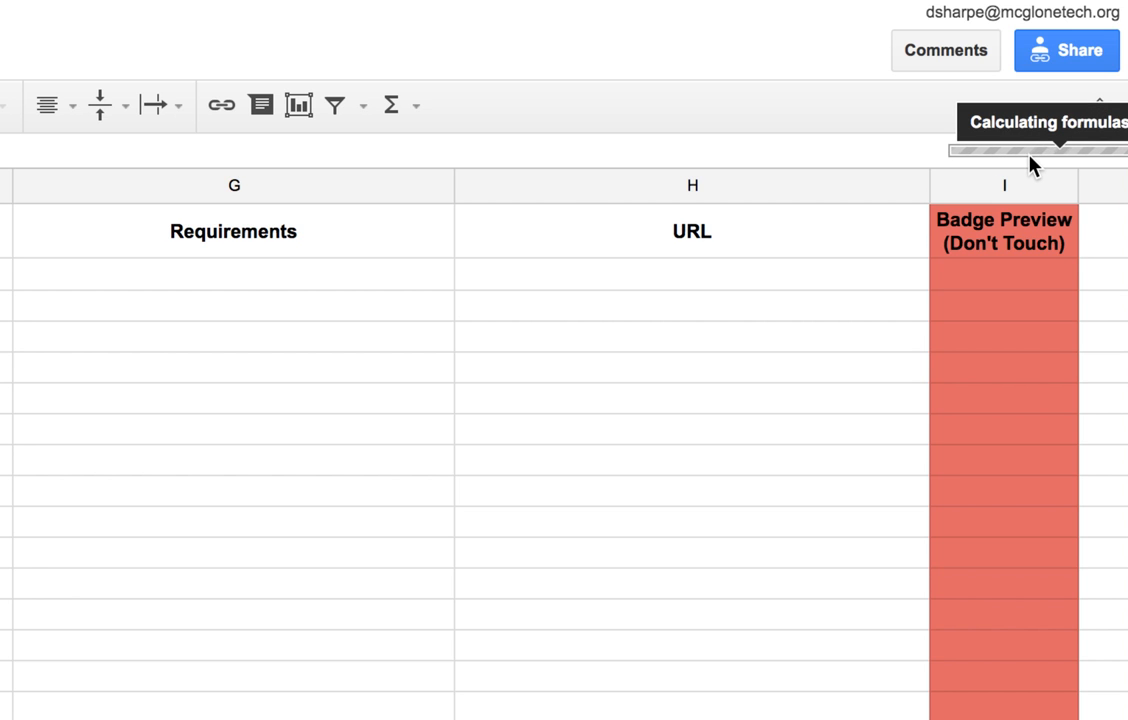
mouse_move(750, 332)
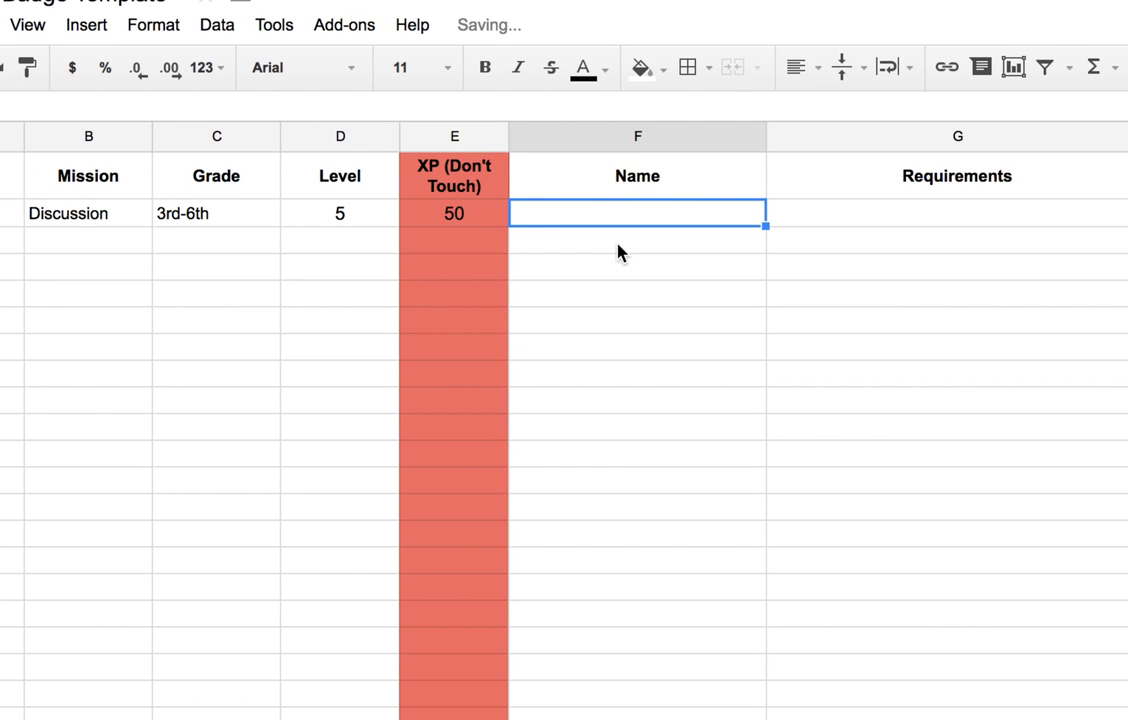
Step: Enter First Math Discussion as the badge's Name
text(First)
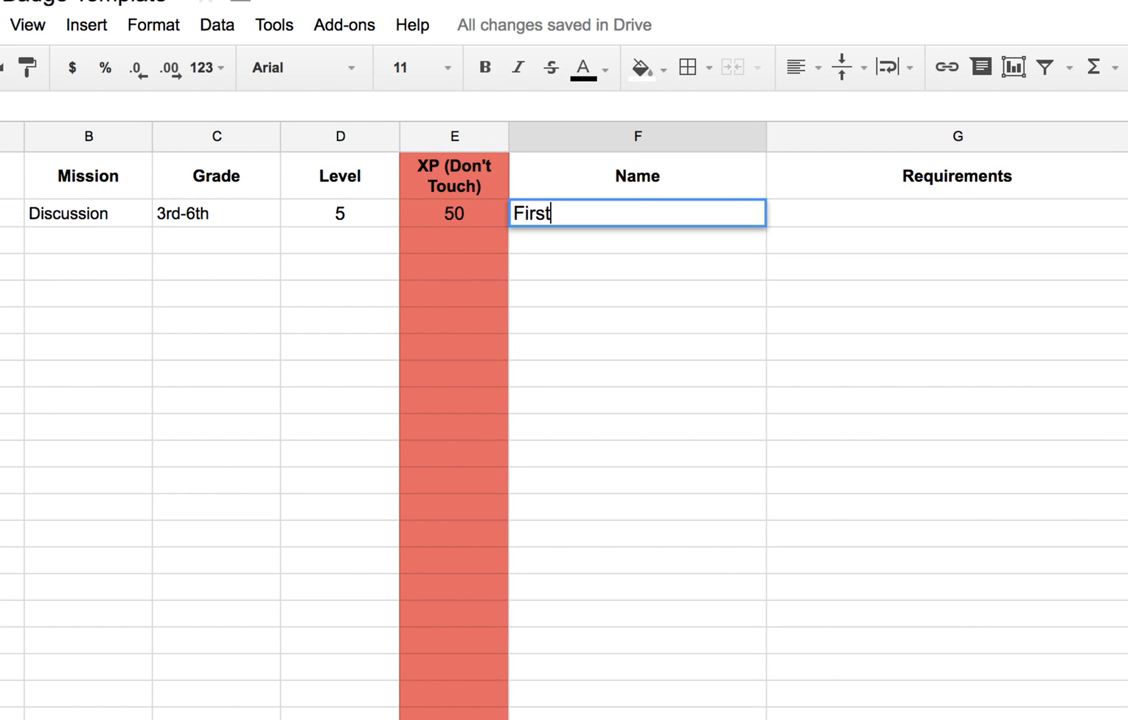
text(Math Discussion)
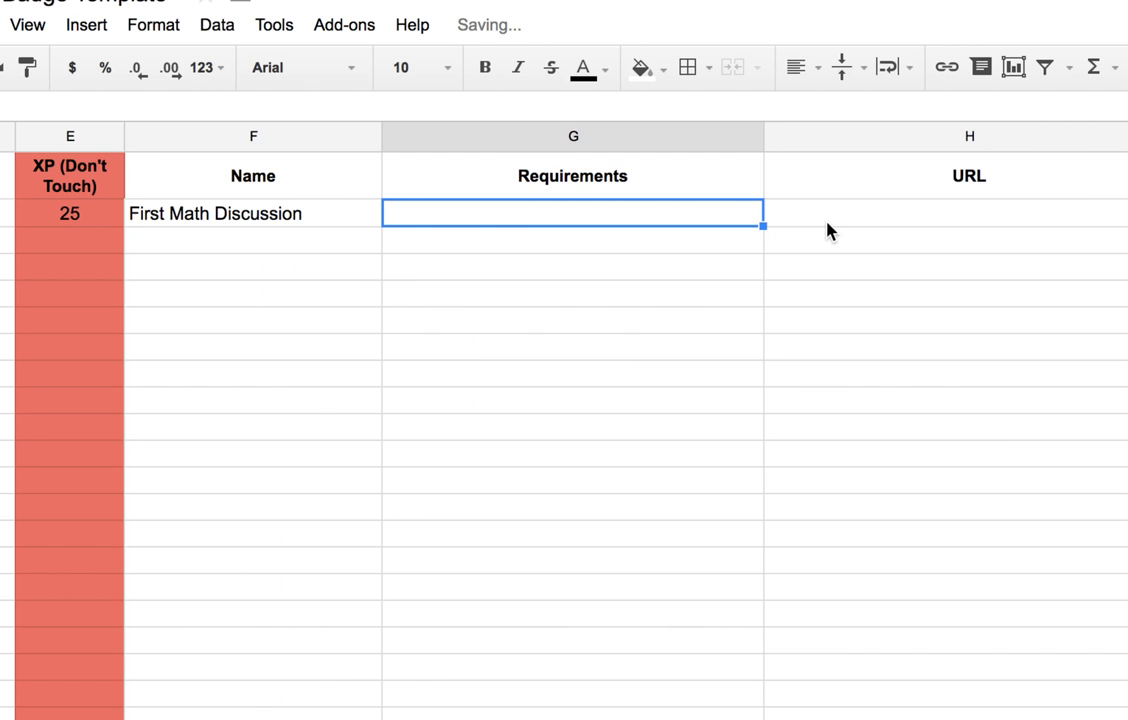
mouse_move(708, 228)
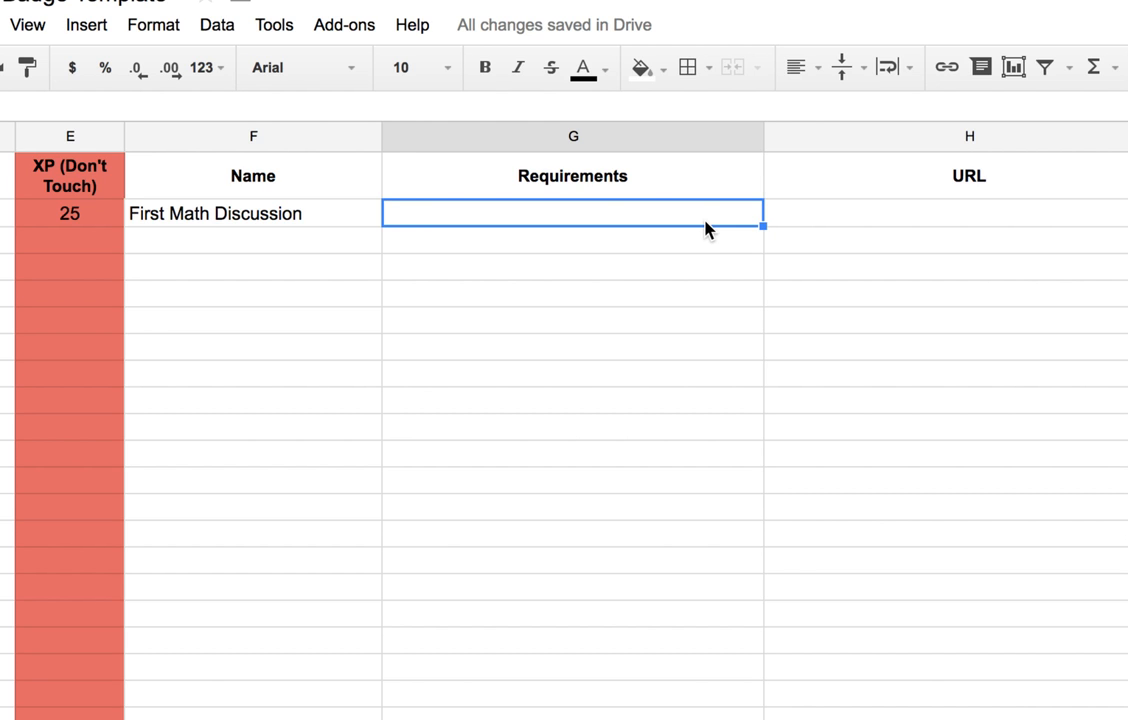
Step: Enter the requirement "Do a turn and talk with a partner, agree/disagree and why." and move to the URL cell
text(Do a turn and talk with a)
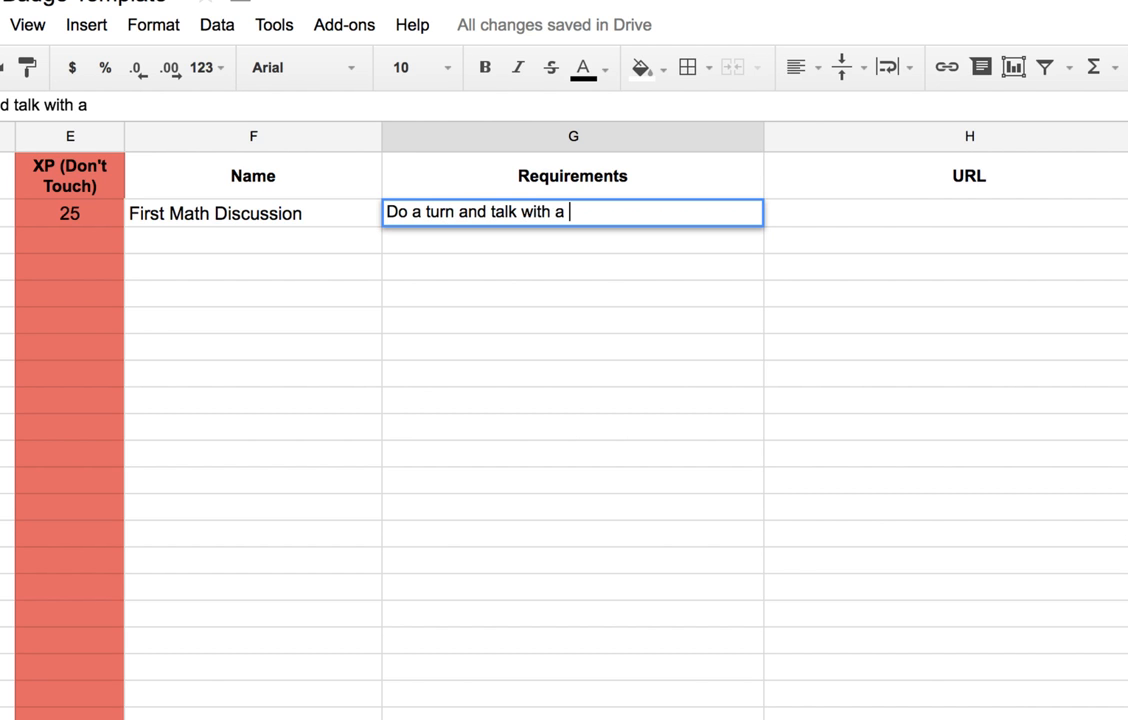
text(partner)
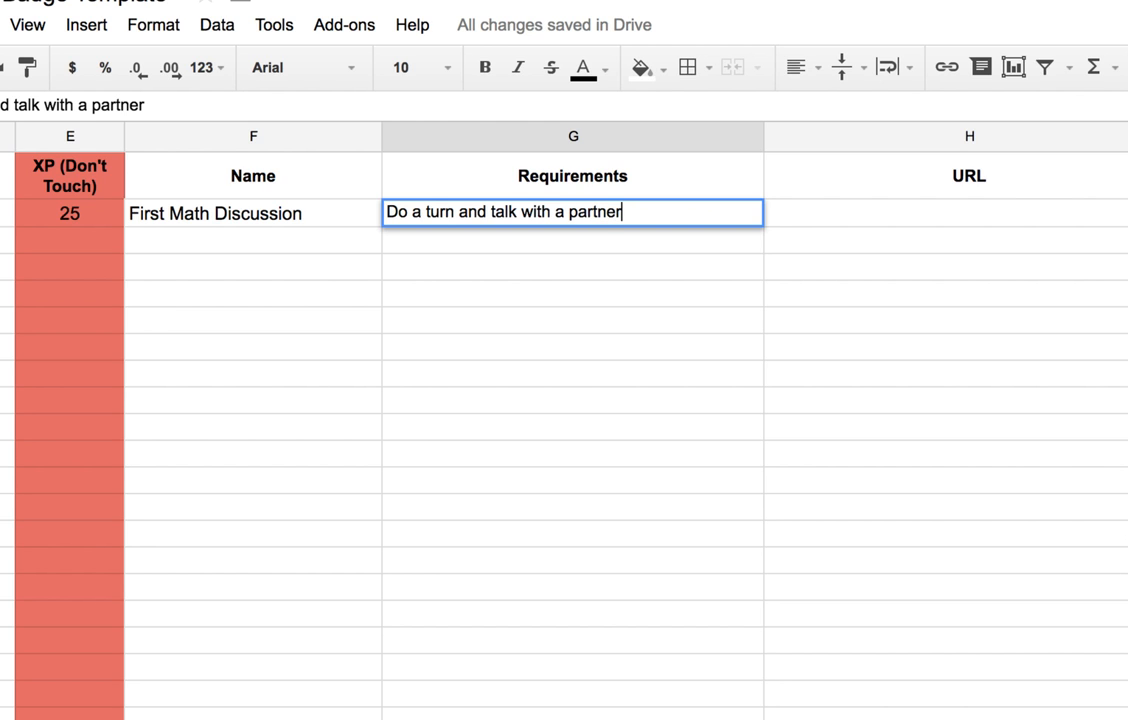
text(, agree/)
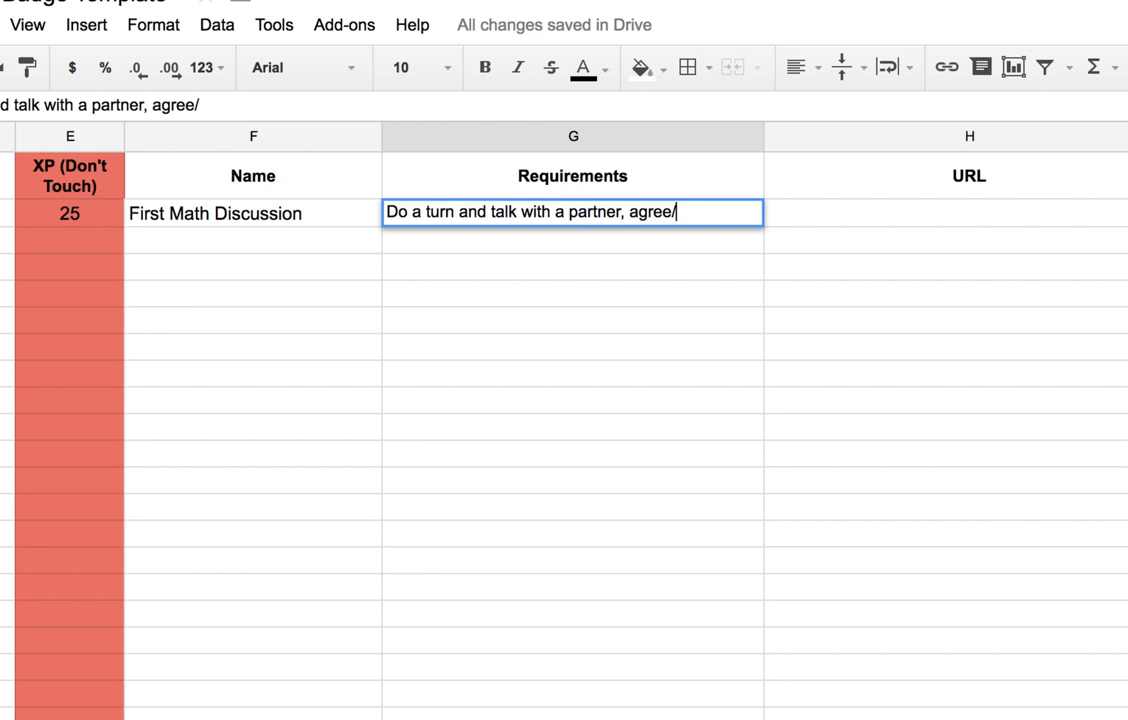
text(disagree)
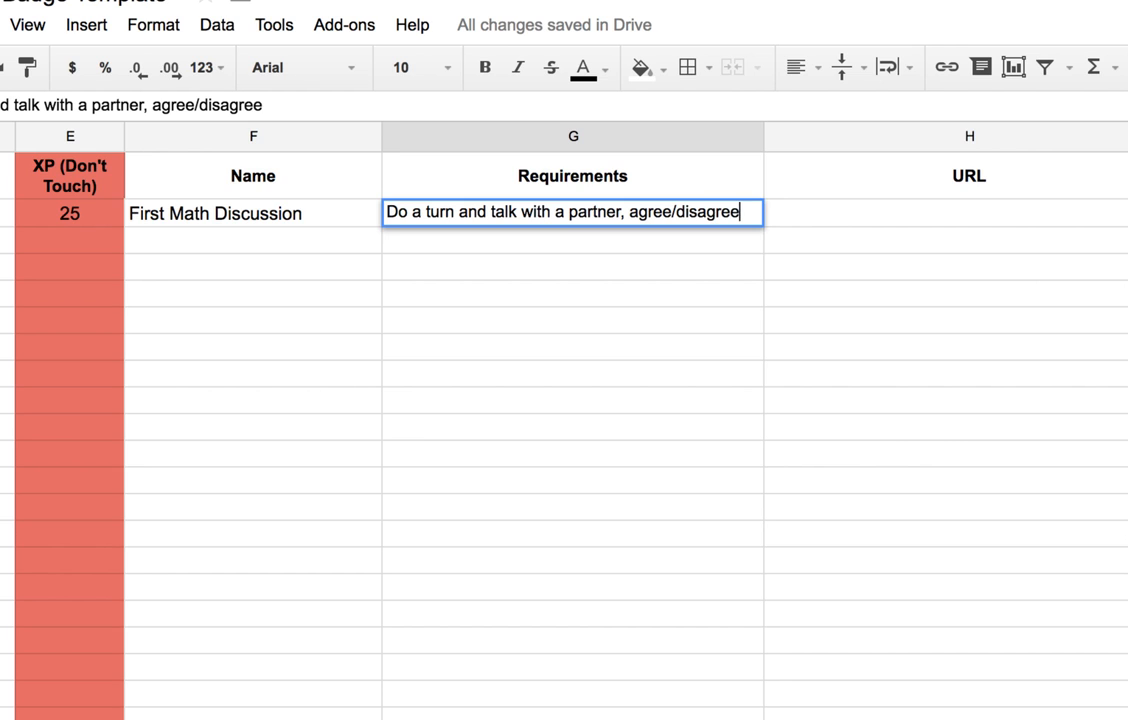
text(and)
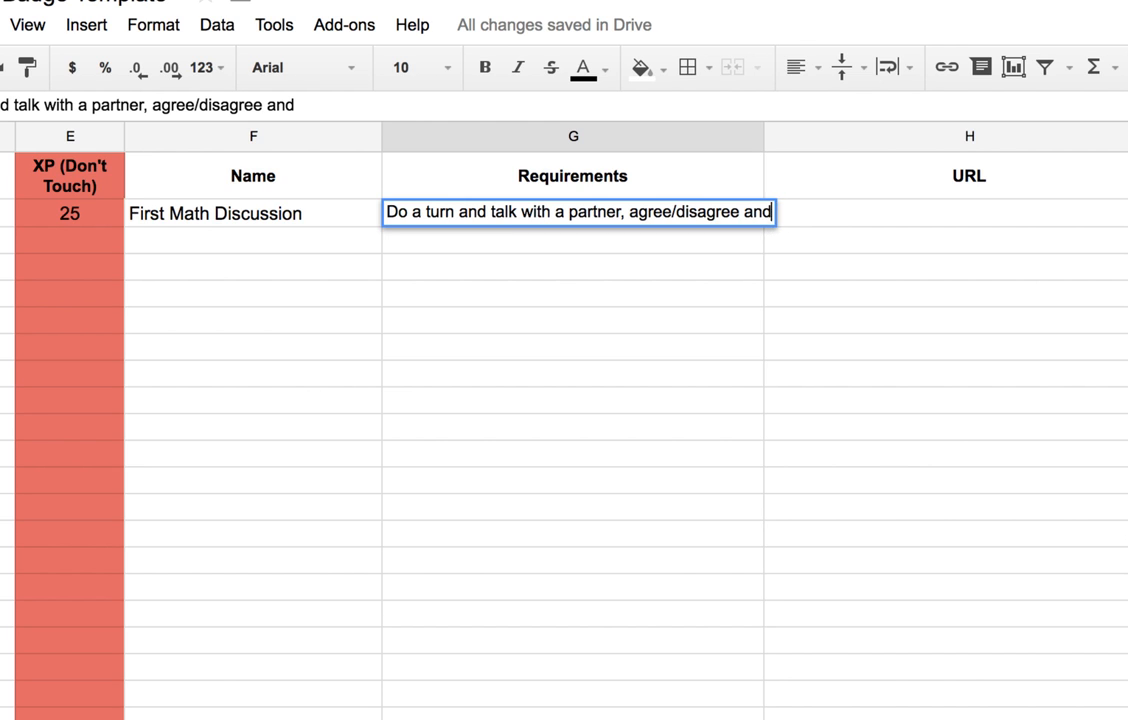
text(why)
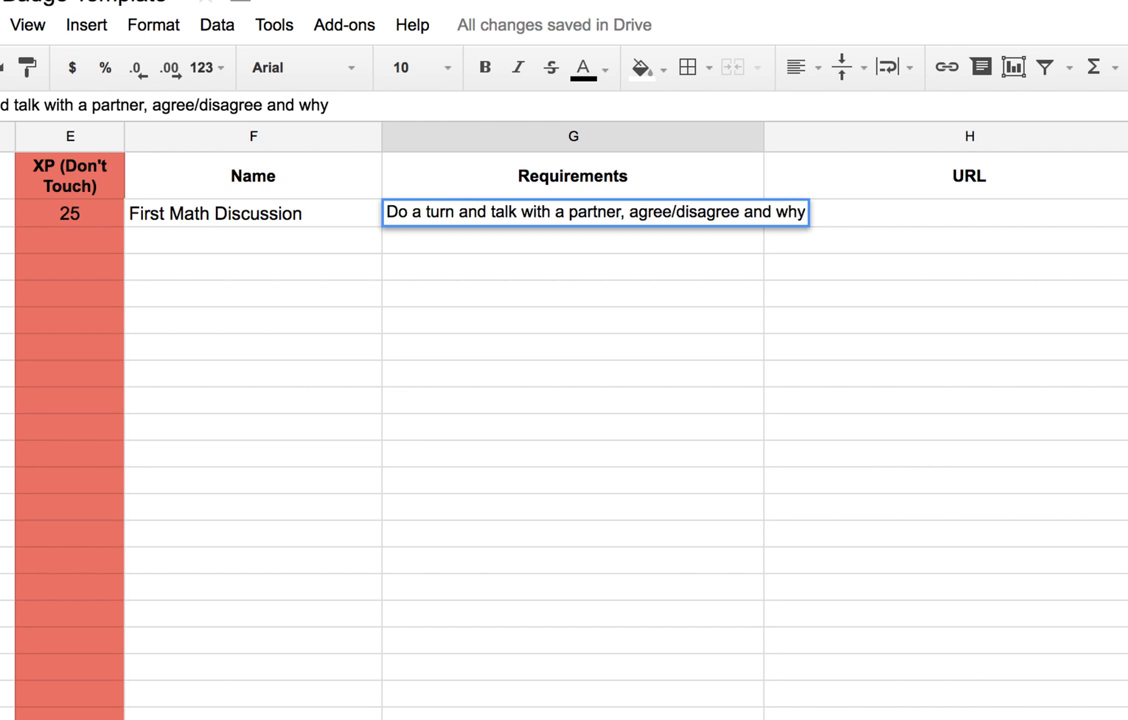
click(572, 270)
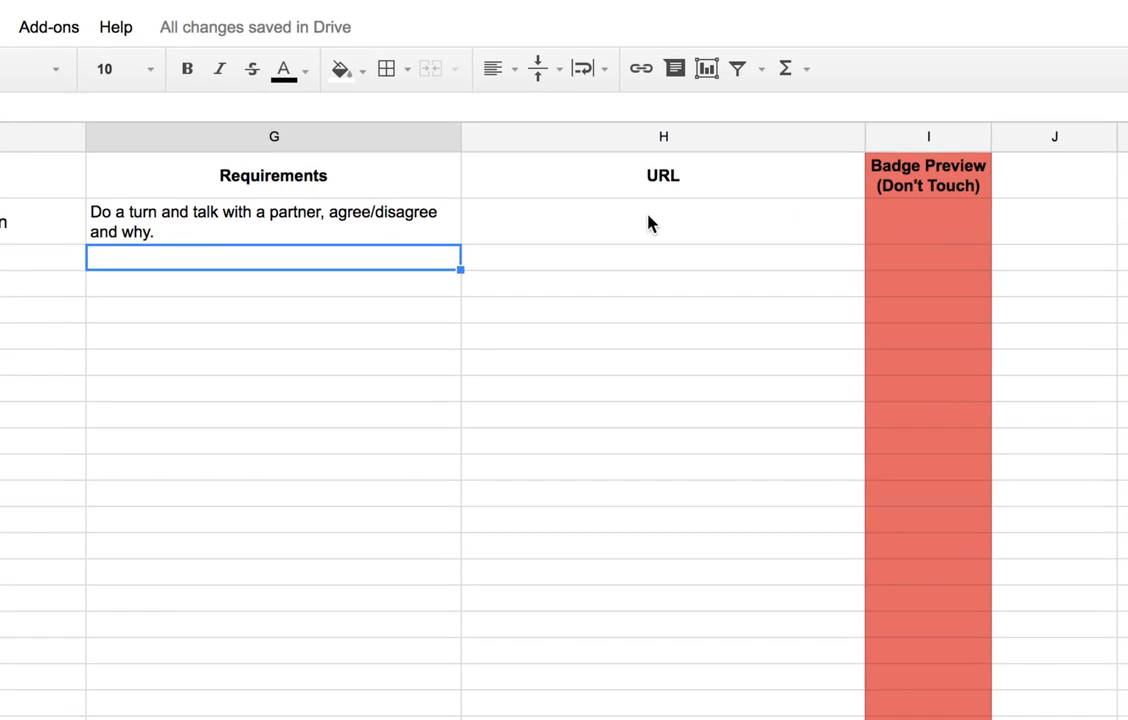
click(662, 220)
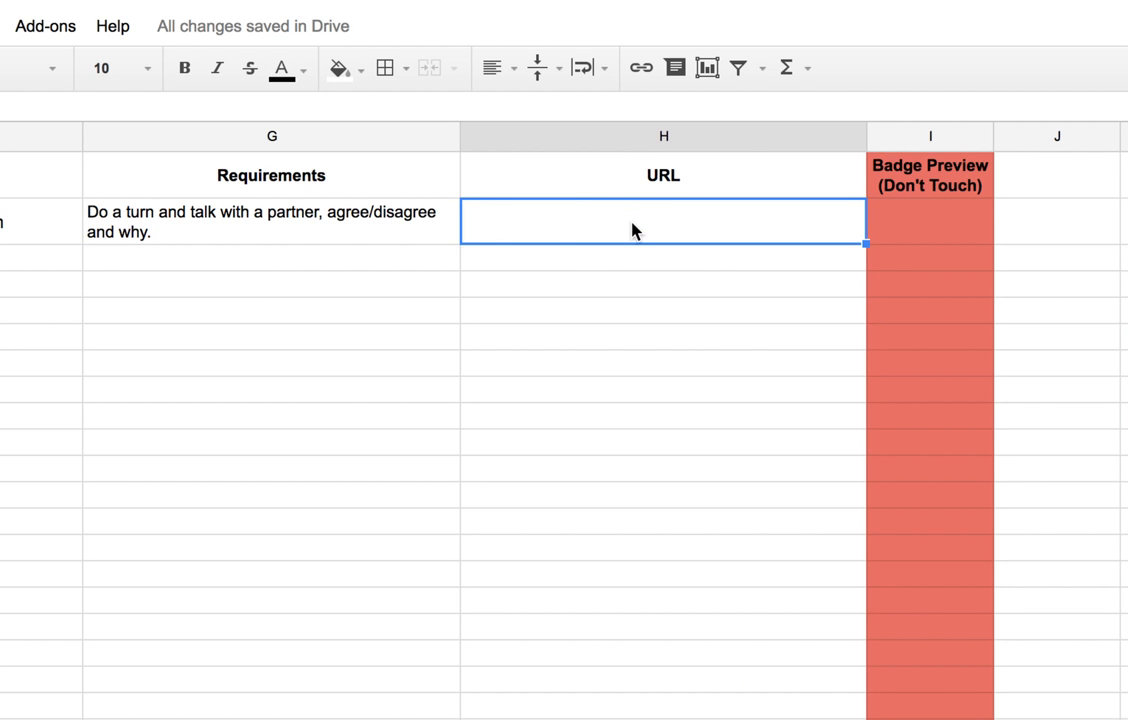
mouse_move(650, 236)
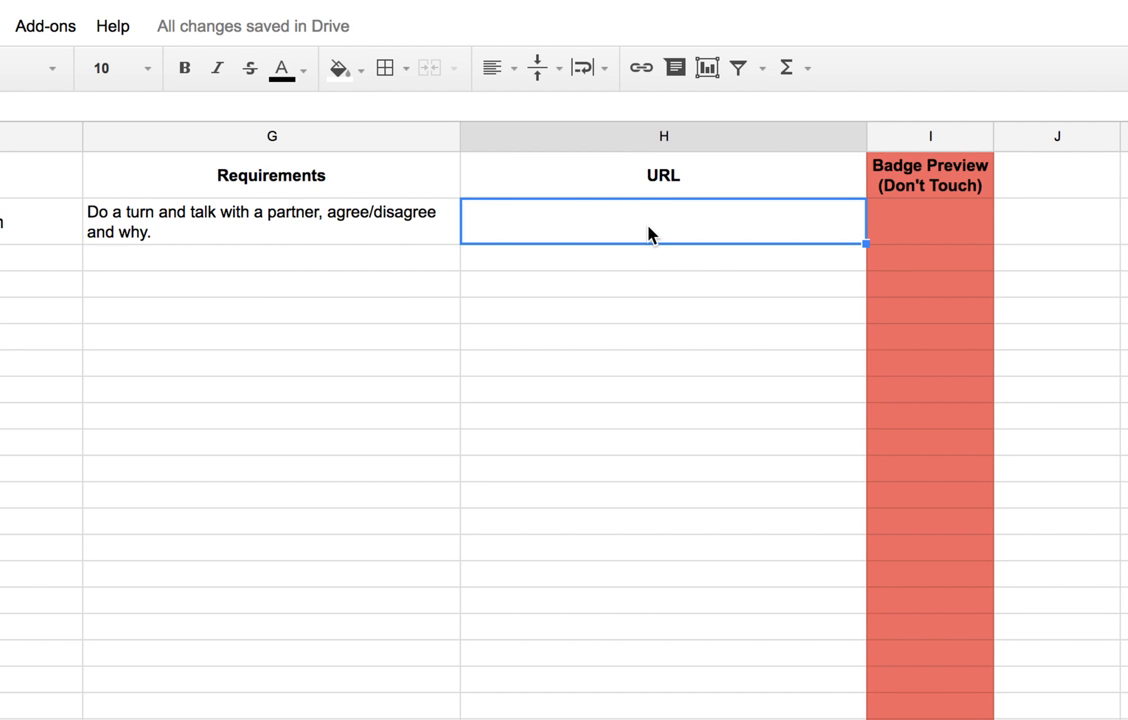